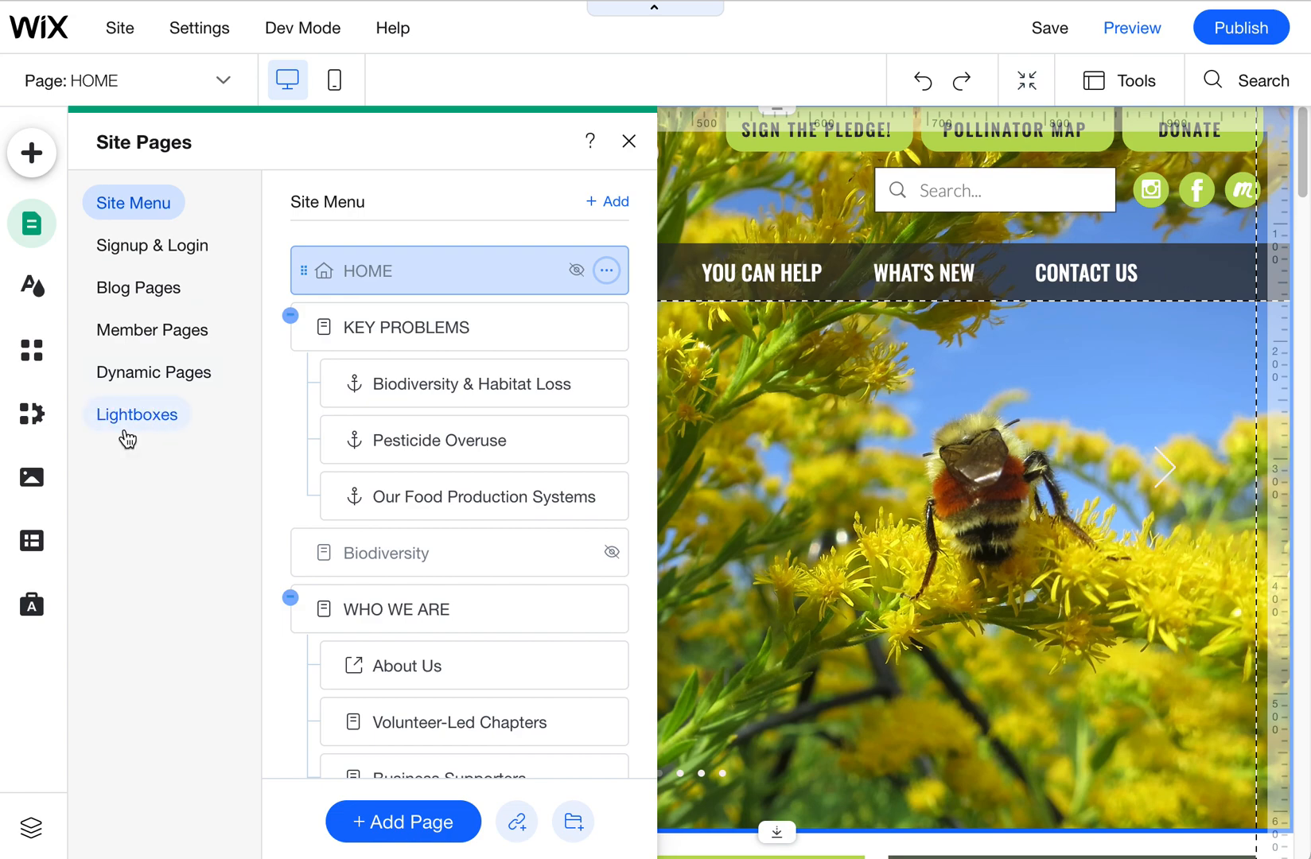
{"action": "mouse_move", "coordinate": [135, 431]}
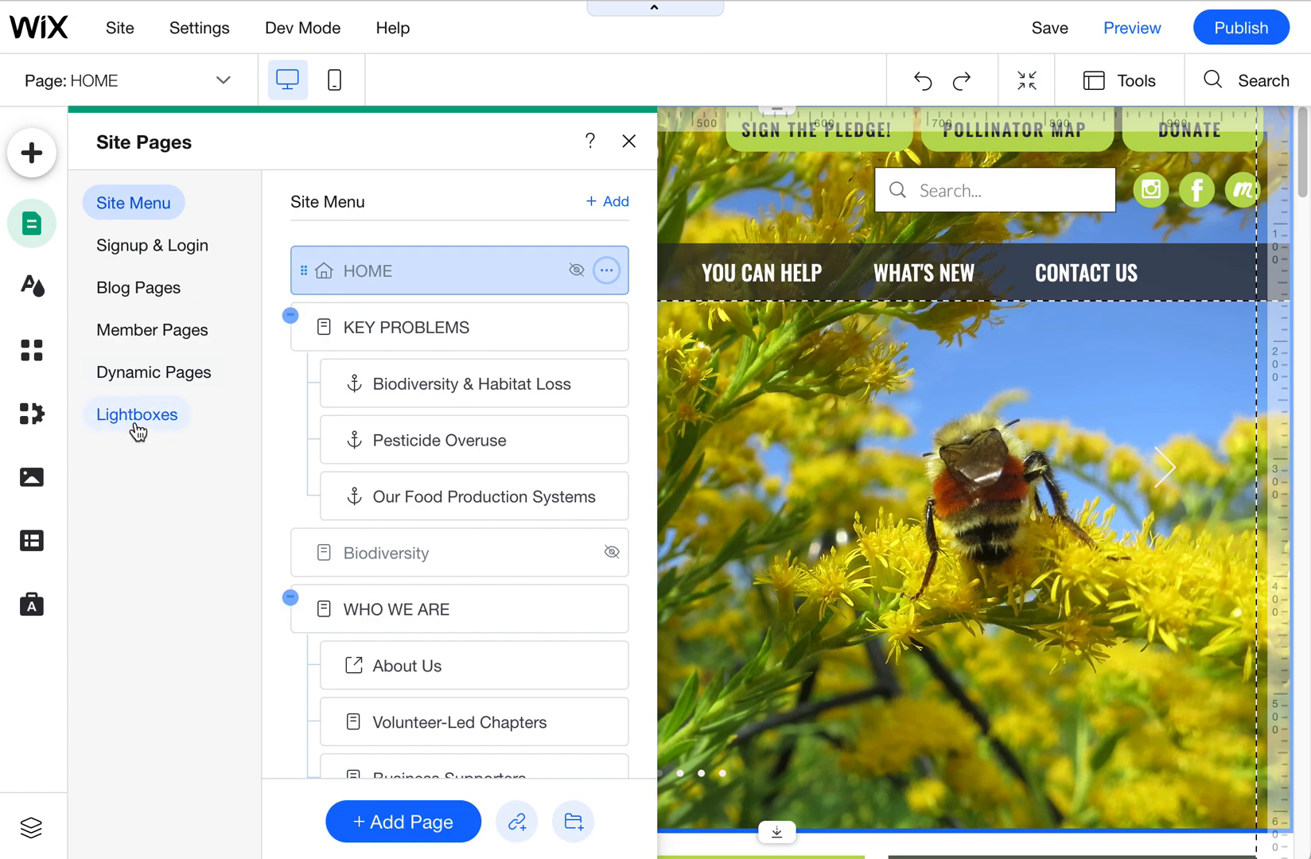
{"action": "mouse_move", "coordinate": [32, 287]}
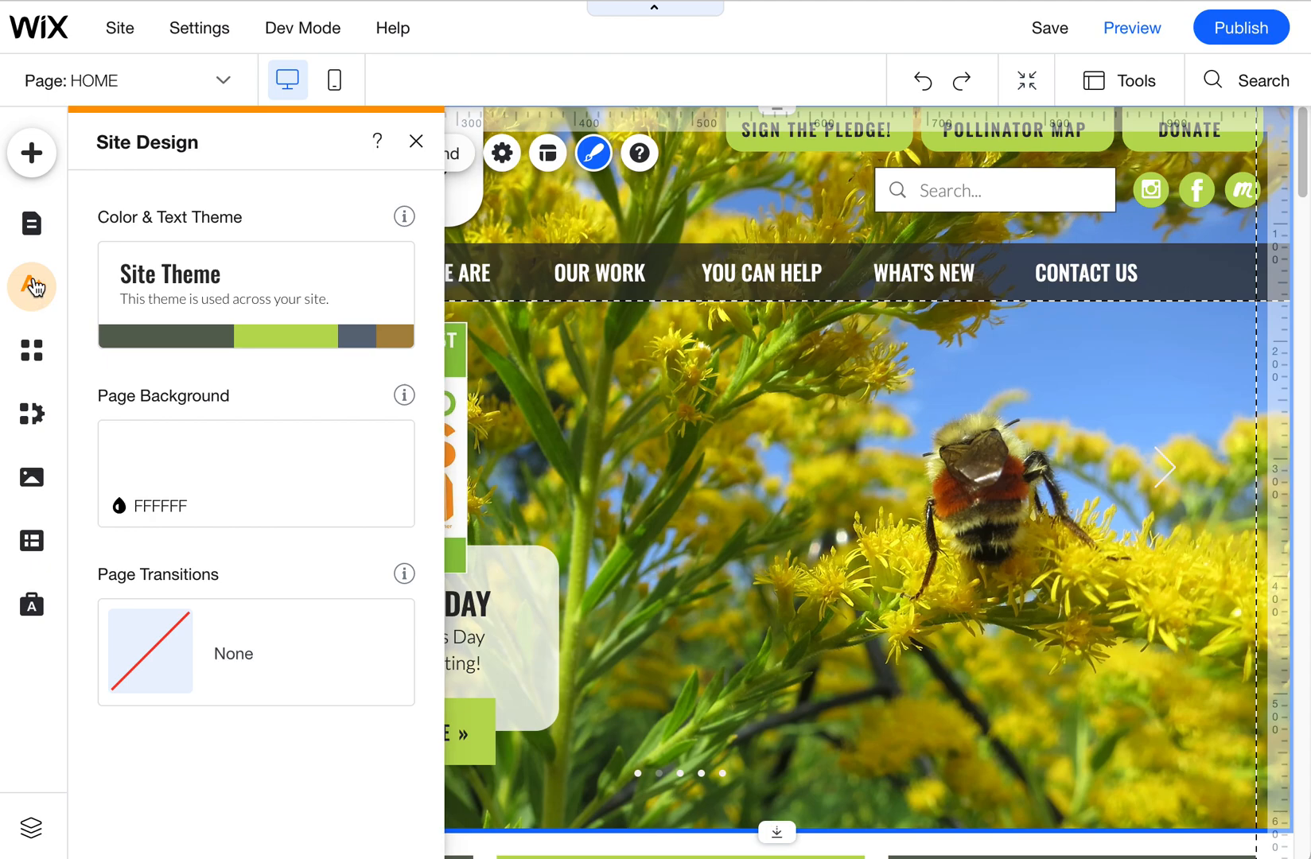
{"action": "mouse_move", "coordinate": [159, 158]}
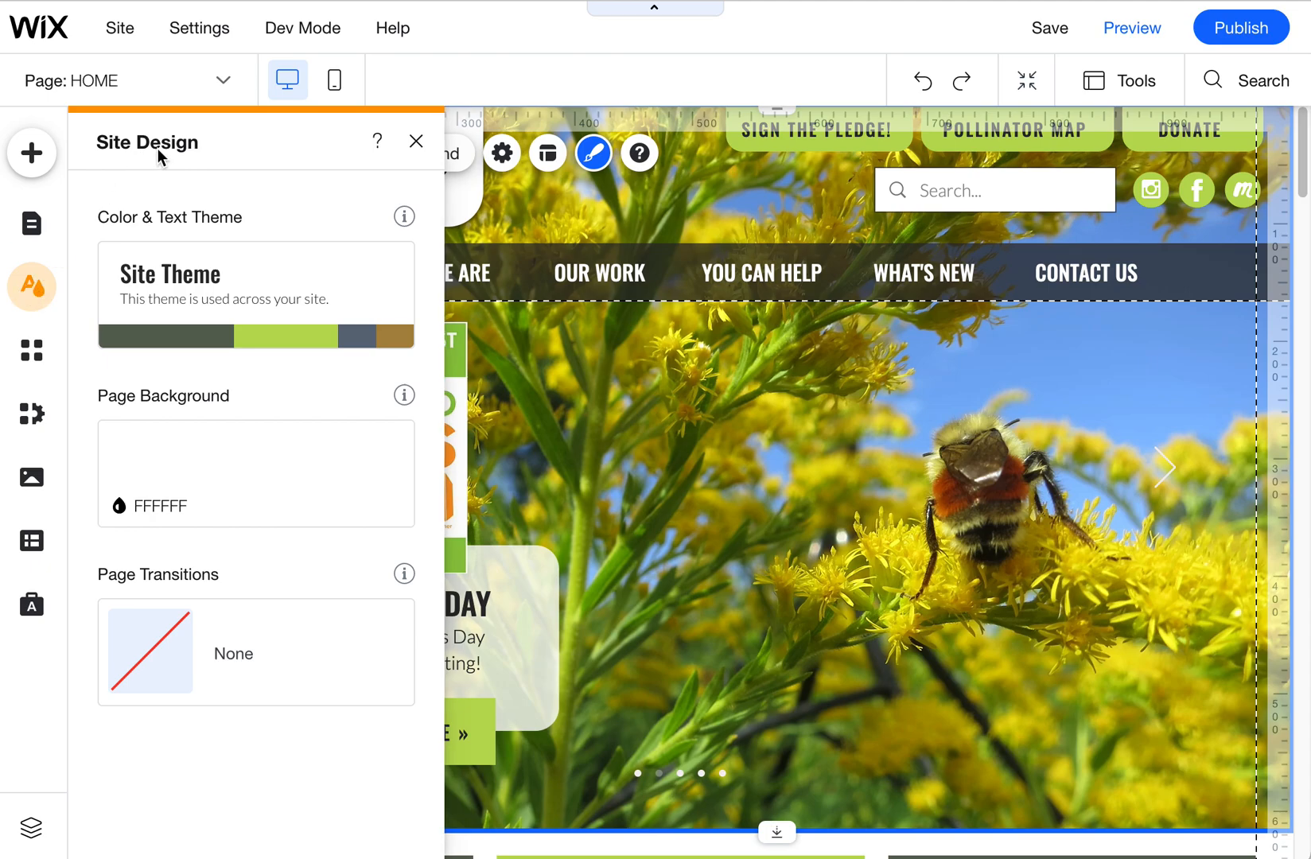
{"action": "mouse_move", "coordinate": [256, 652]}
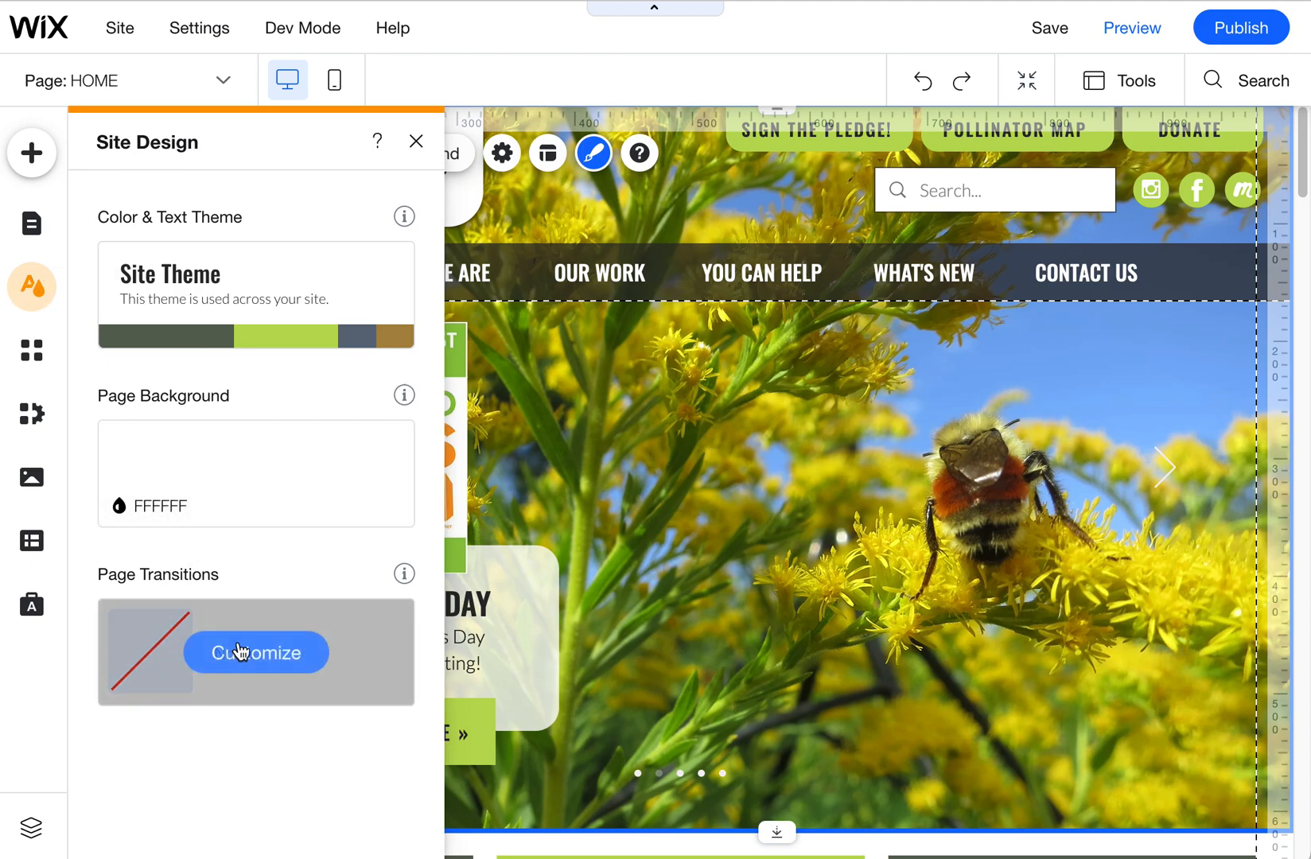
Show the page transition choices under Customize, keeping None selected.
{"action": "left_click", "coordinate": [256, 652]}
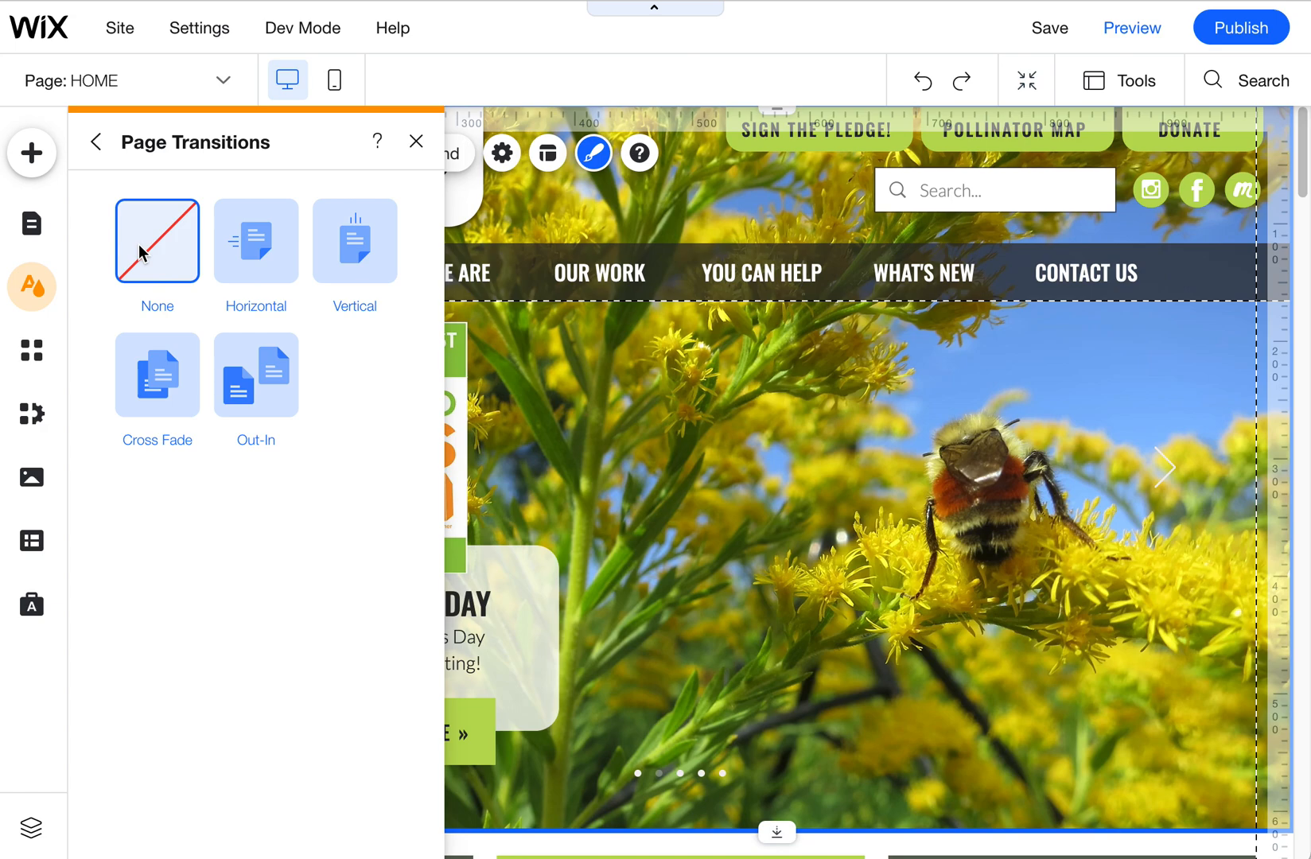
{"action": "mouse_move", "coordinate": [268, 250]}
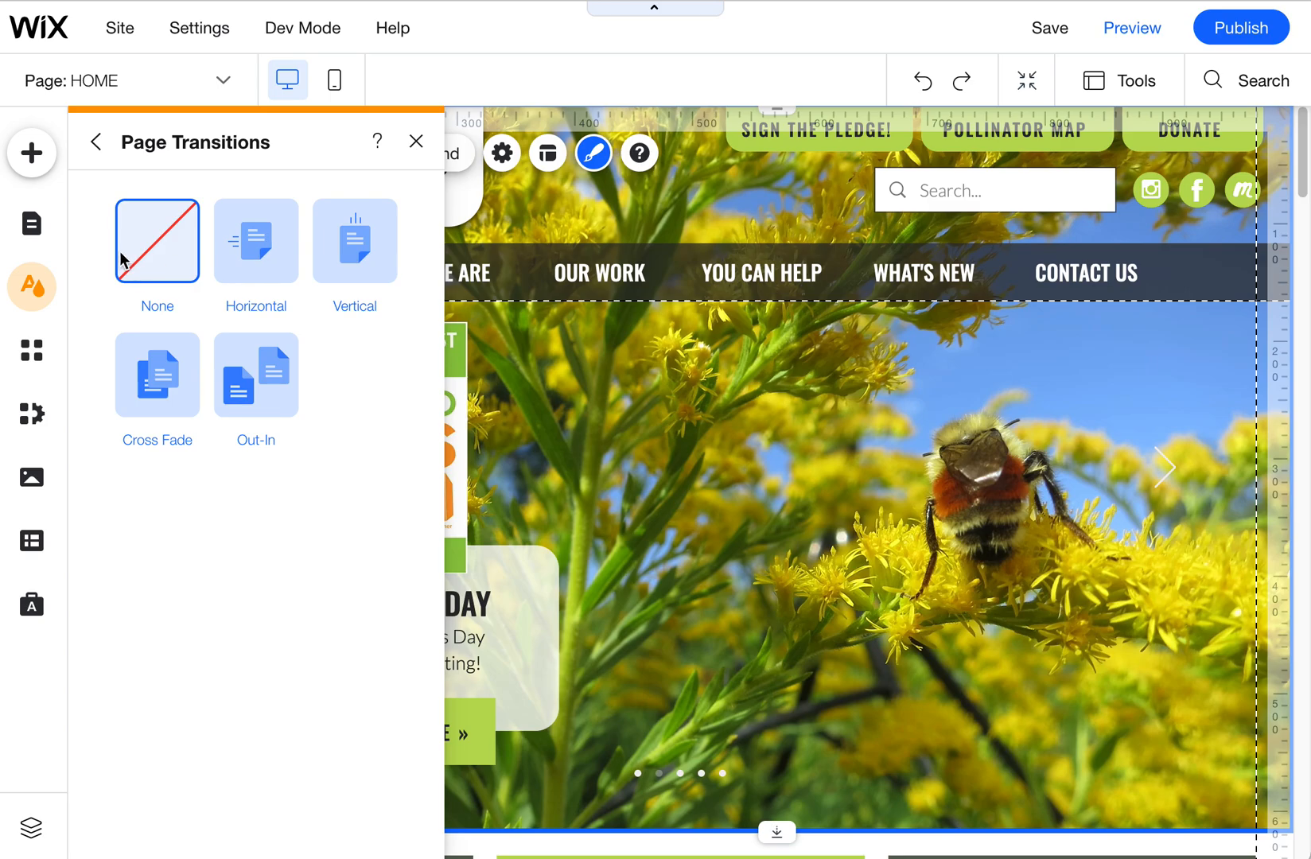
{"action": "mouse_move", "coordinate": [97, 141]}
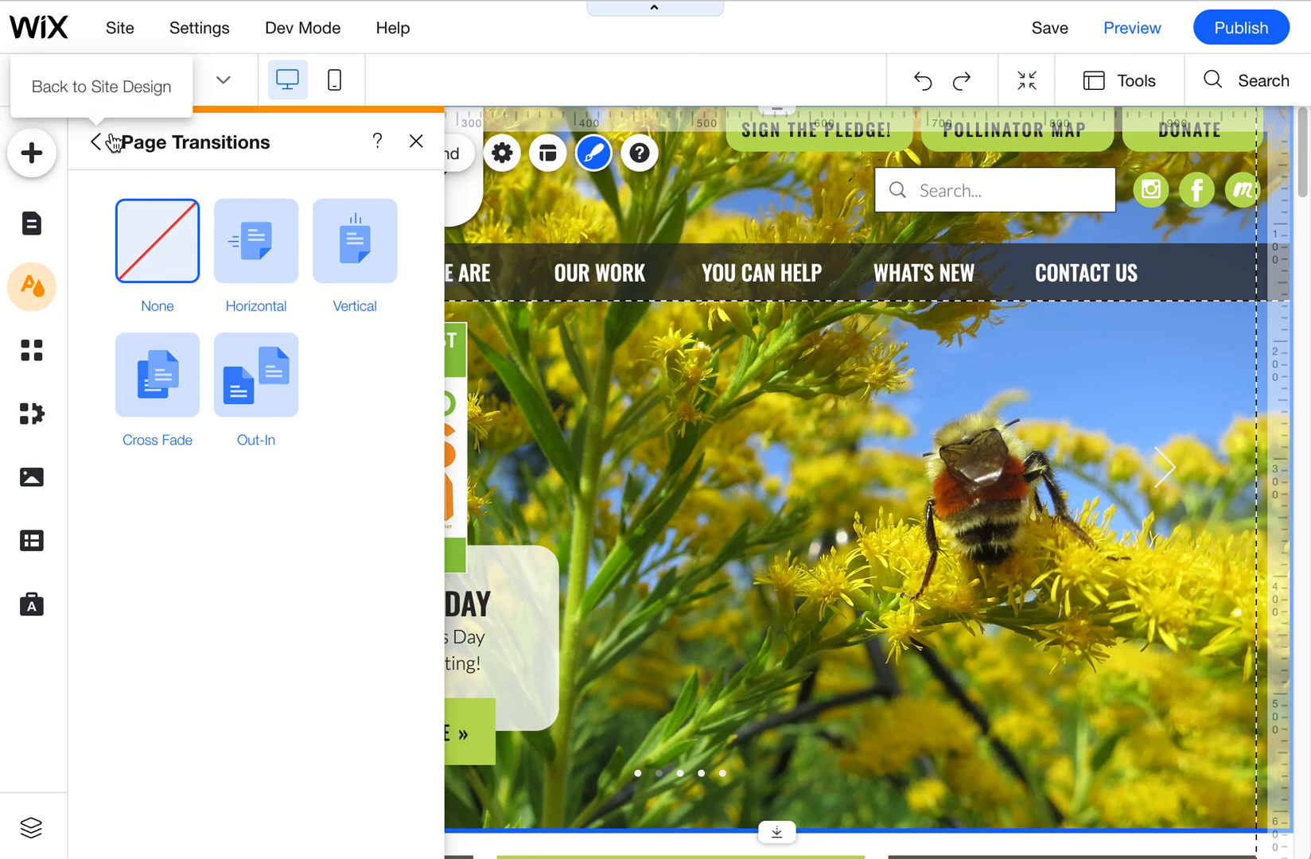
Go back from transitions and reopen Site Design, which now shows Page Transitions: None.
{"action": "left_click", "coordinate": [99, 141]}
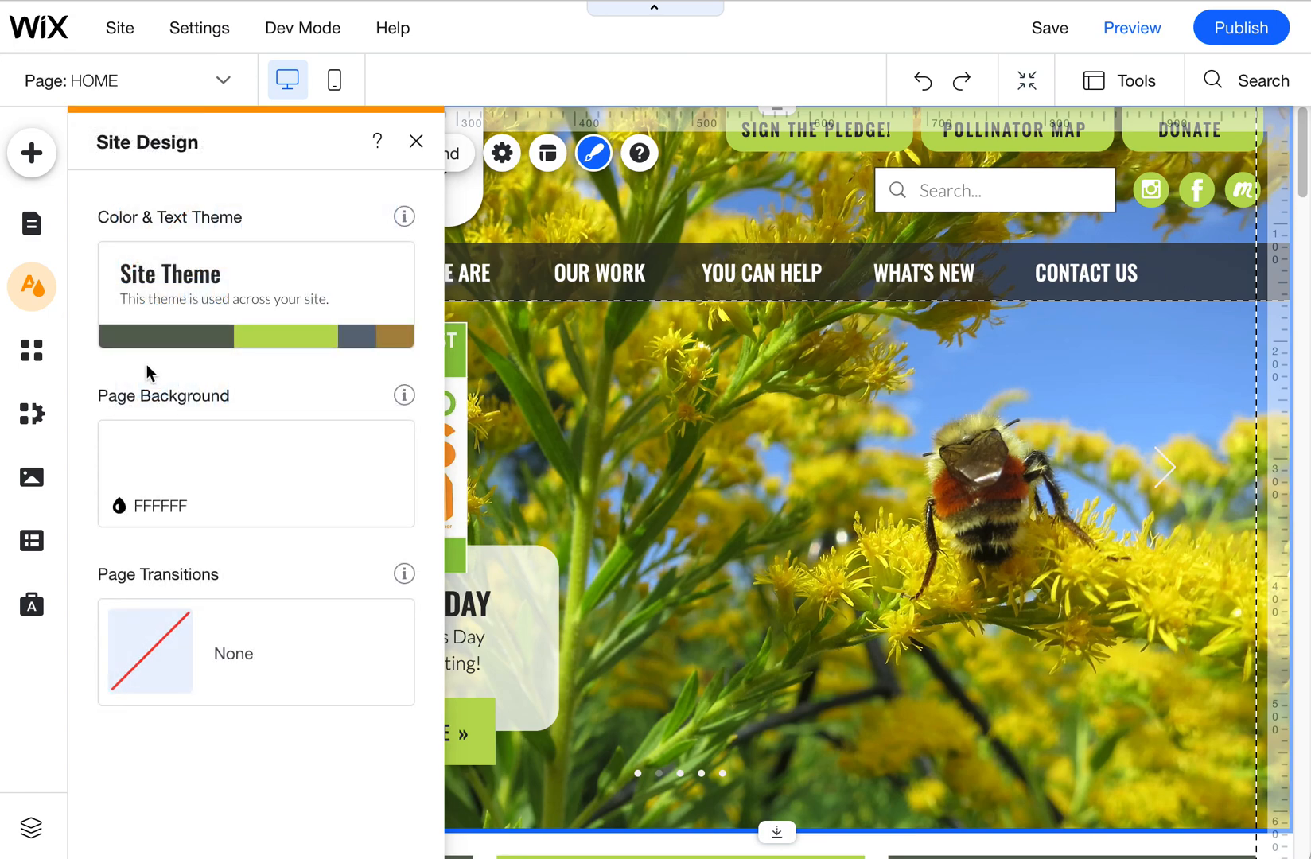
{"action": "mouse_move", "coordinate": [207, 573]}
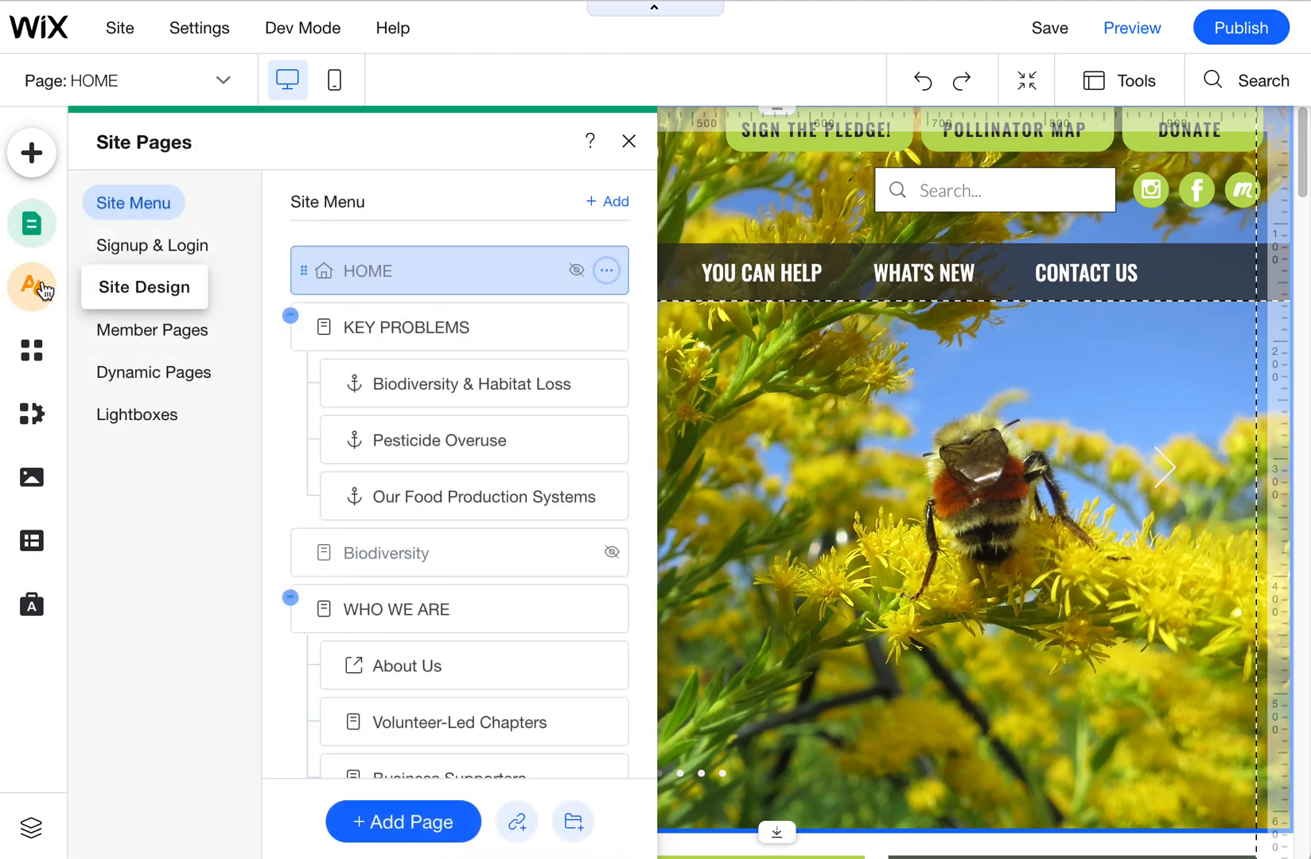
{"action": "left_click", "coordinate": [145, 286]}
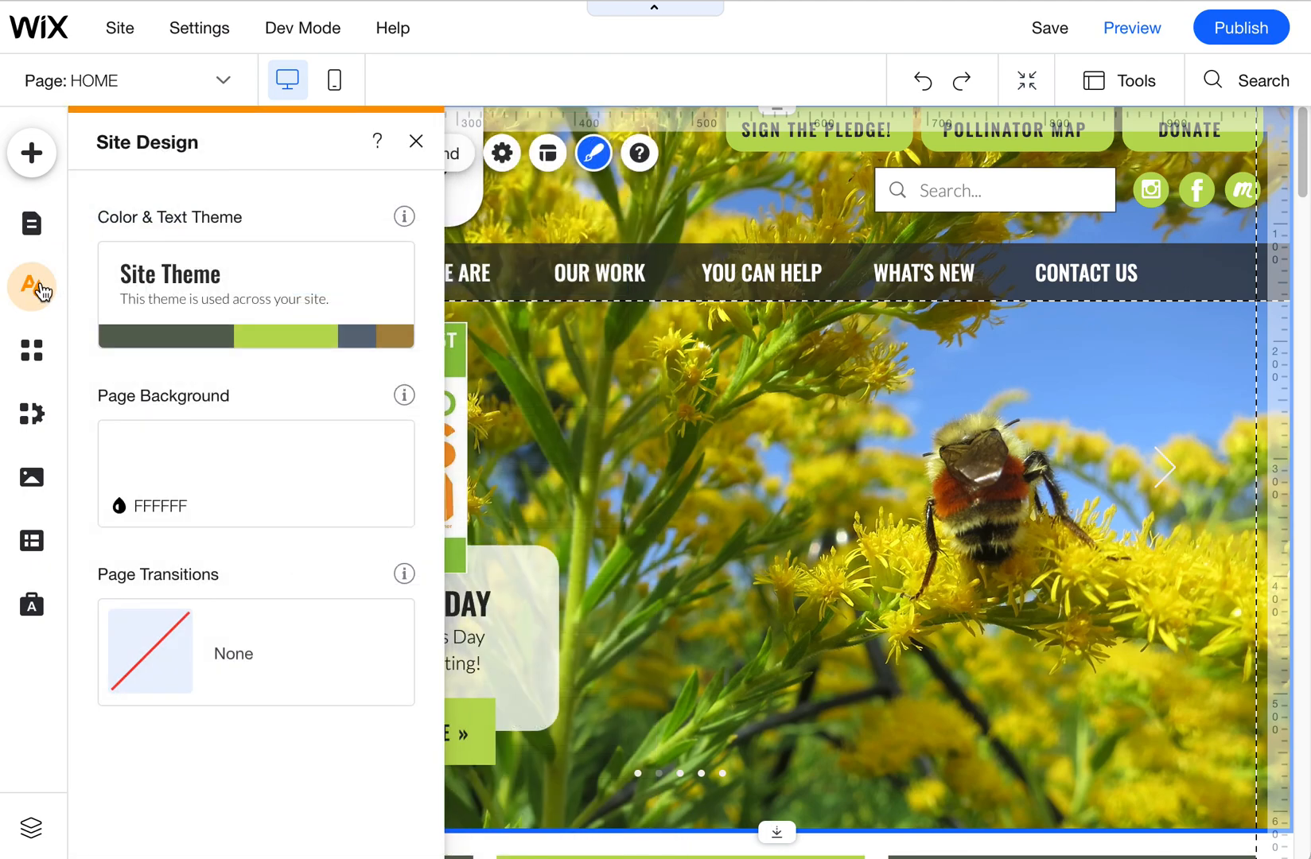
{"action": "mouse_move", "coordinate": [164, 188]}
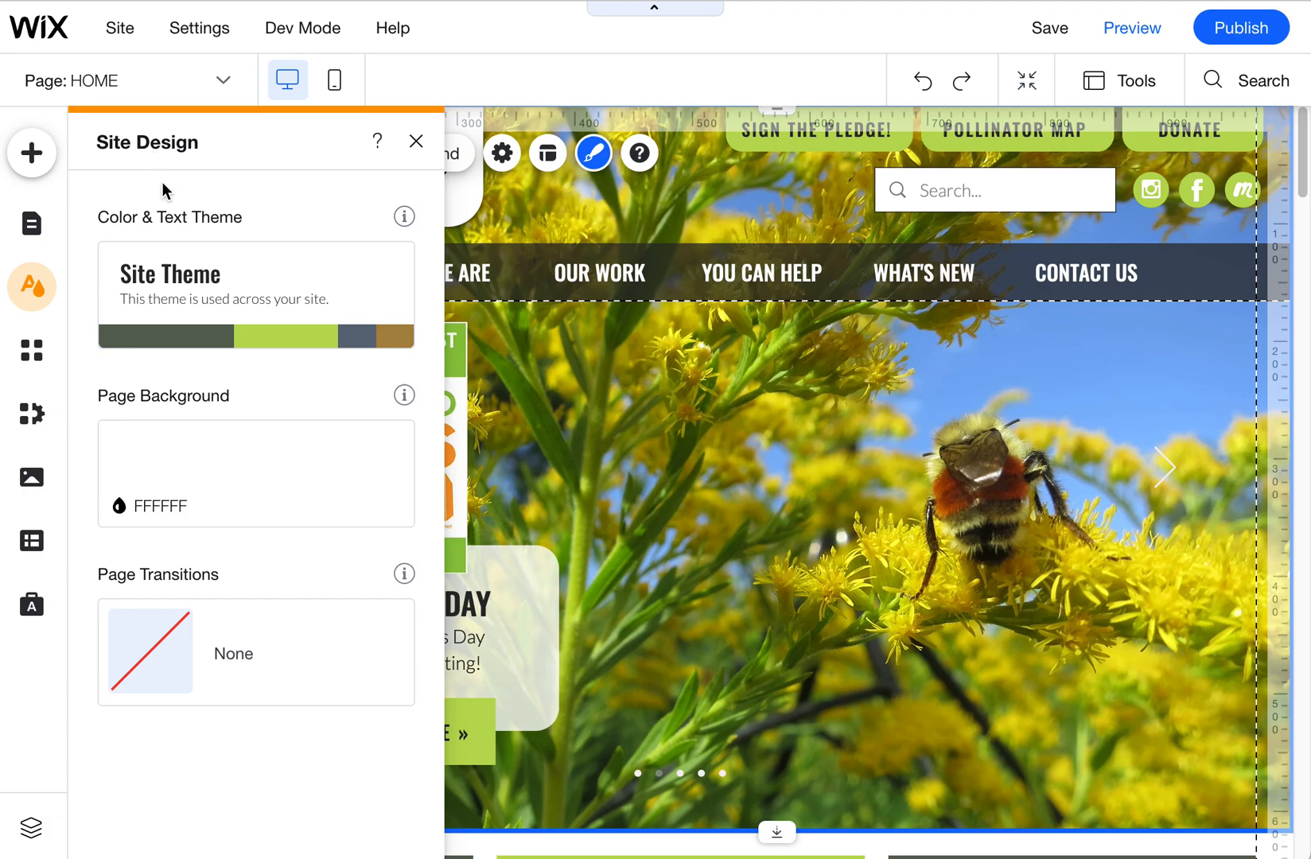
{"action": "mouse_move", "coordinate": [257, 652]}
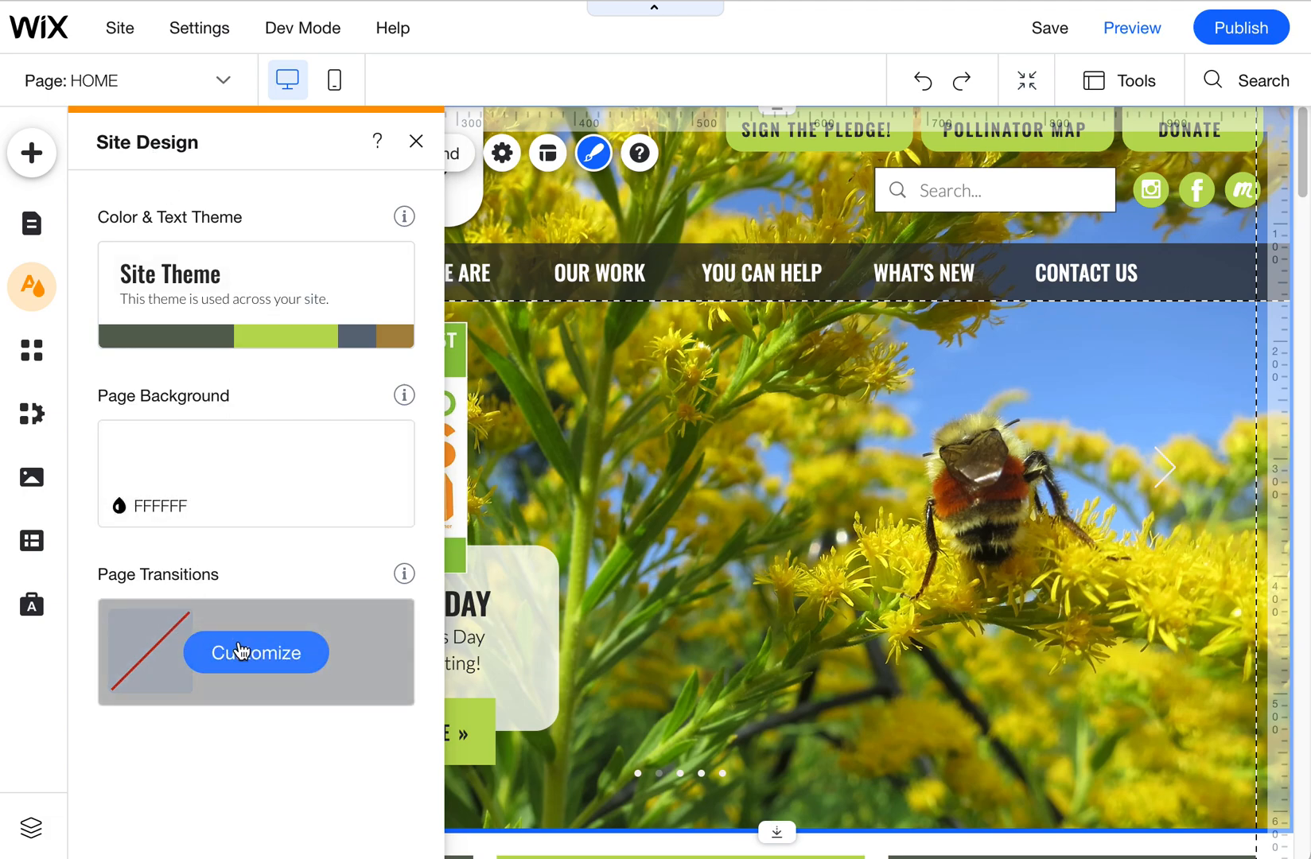